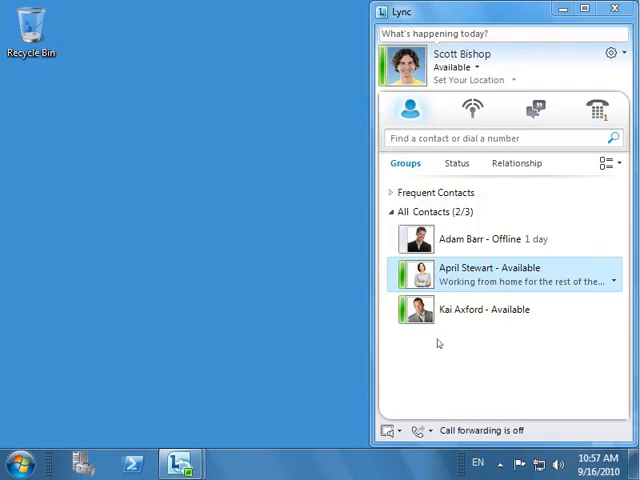
{"action": "mouse_move", "coordinate": [472, 320]}
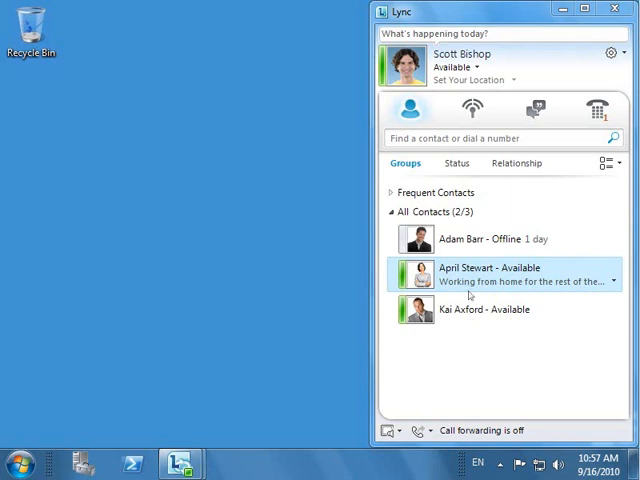
Message a contact 'Hi', grow the call to three participants, then end the video.
{"action": "double_click", "coordinate": [489, 267]}
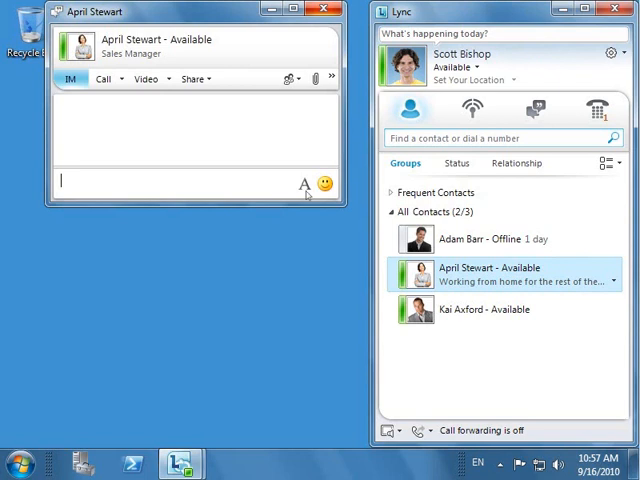
{"action": "type", "text": "Hi"}
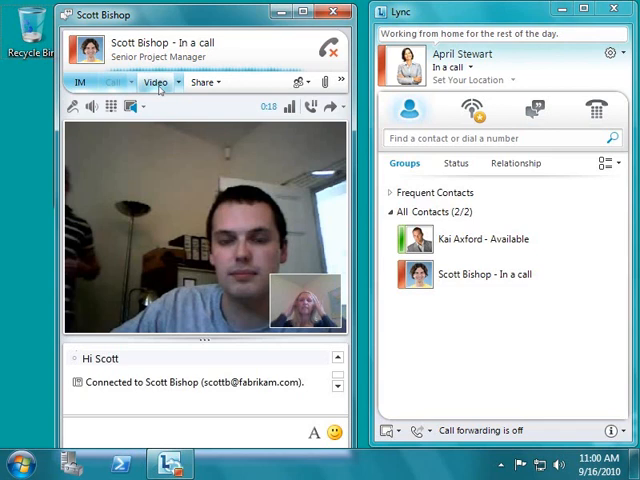
{"action": "mouse_move", "coordinate": [379, 200]}
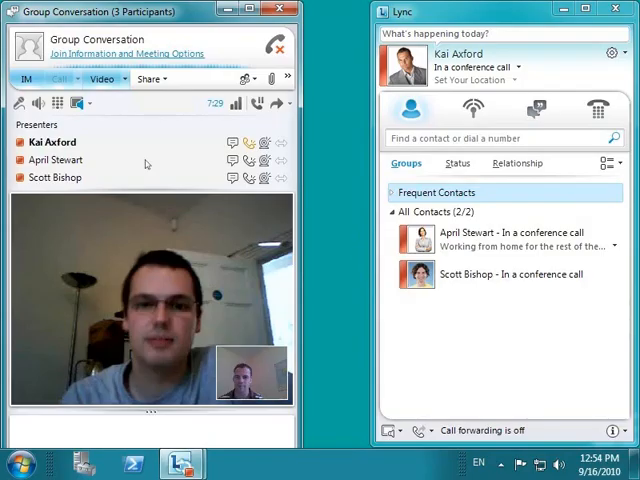
{"action": "left_click", "coordinate": [103, 78]}
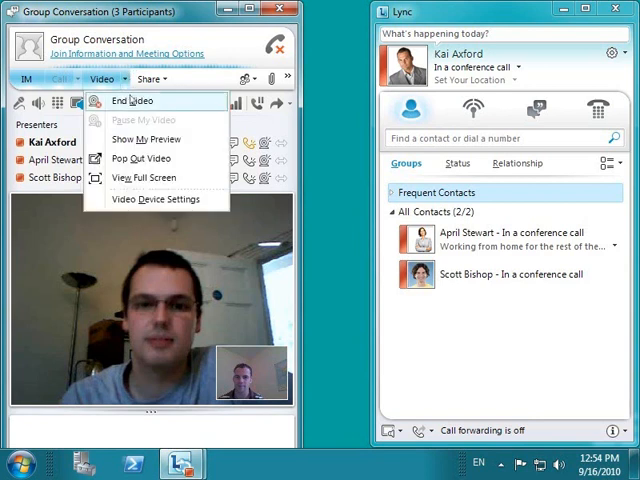
{"action": "left_click", "coordinate": [130, 100]}
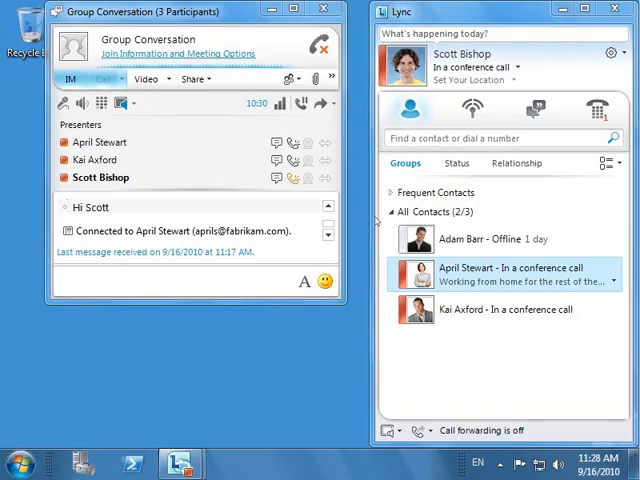
Record the three-person conversation, then stop and save the recording.
{"action": "left_click", "coordinate": [330, 79]}
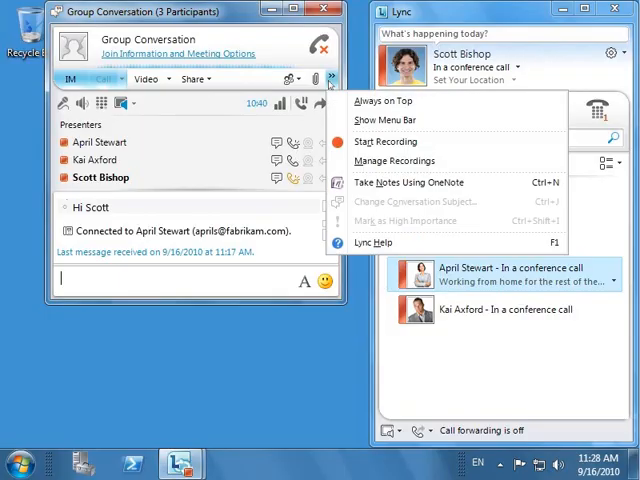
{"action": "left_click", "coordinate": [388, 141]}
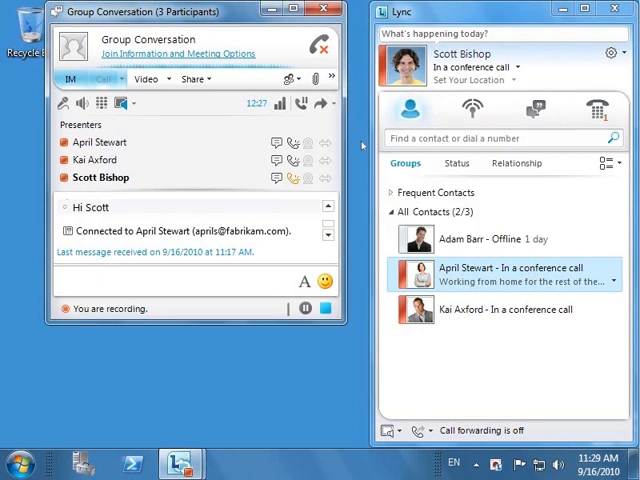
{"action": "mouse_move", "coordinate": [336, 200]}
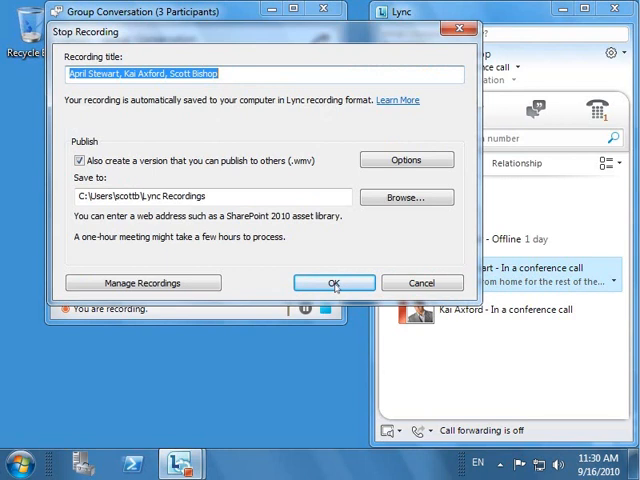
{"action": "left_click", "coordinate": [335, 282]}
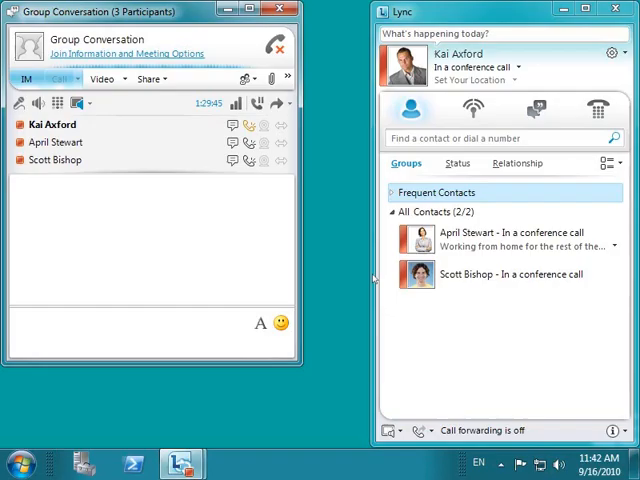
Launch Internet Explorer, share it as a program, and accept the share and control requests.
{"action": "left_click", "coordinate": [17, 462]}
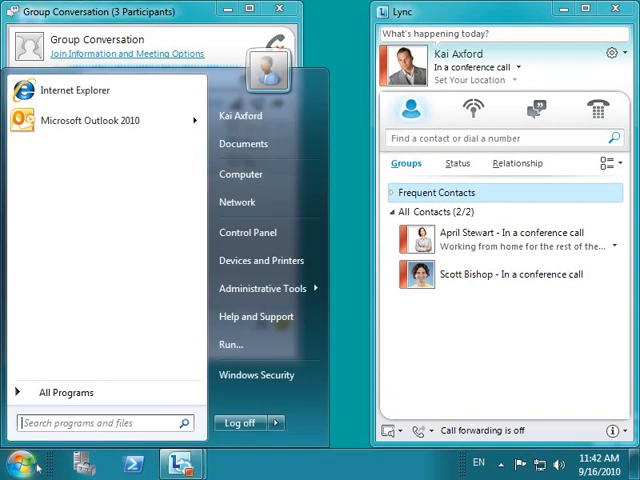
{"action": "left_click", "coordinate": [74, 90]}
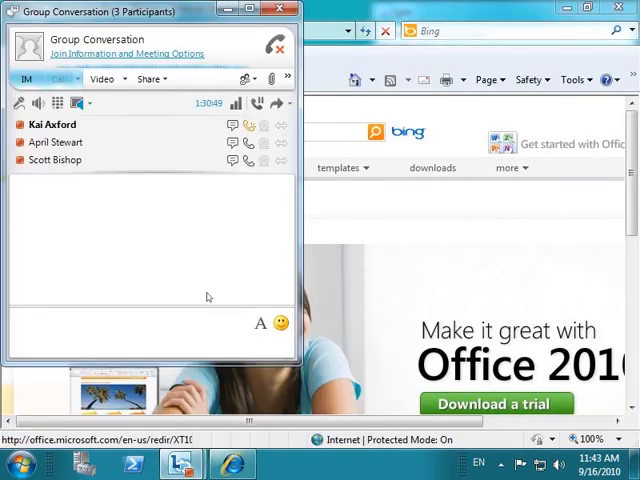
{"action": "left_click", "coordinate": [147, 78]}
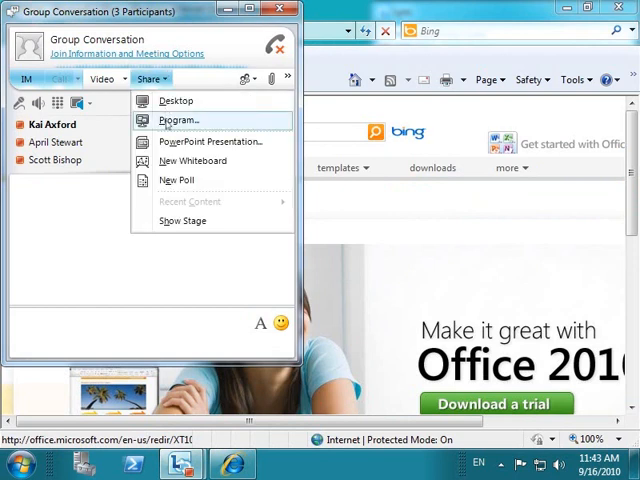
{"action": "left_click", "coordinate": [179, 120]}
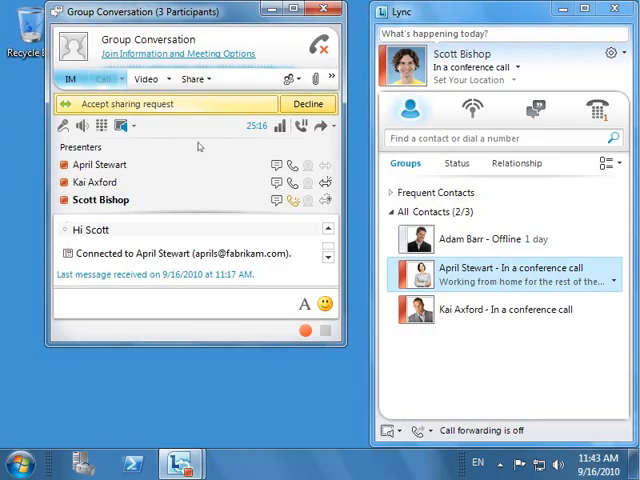
{"action": "left_click", "coordinate": [163, 103]}
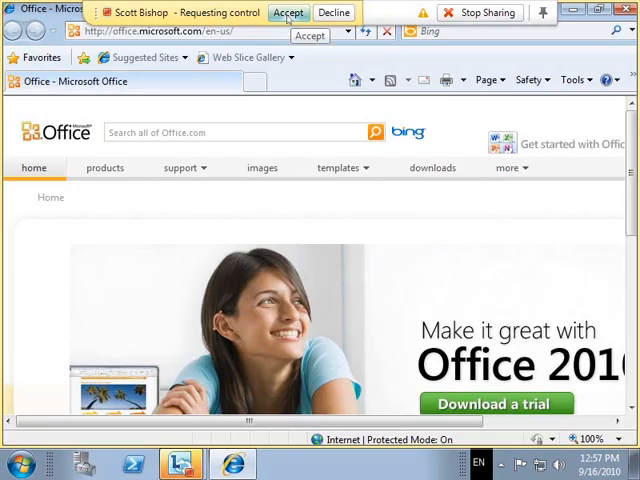
{"action": "left_click", "coordinate": [288, 12]}
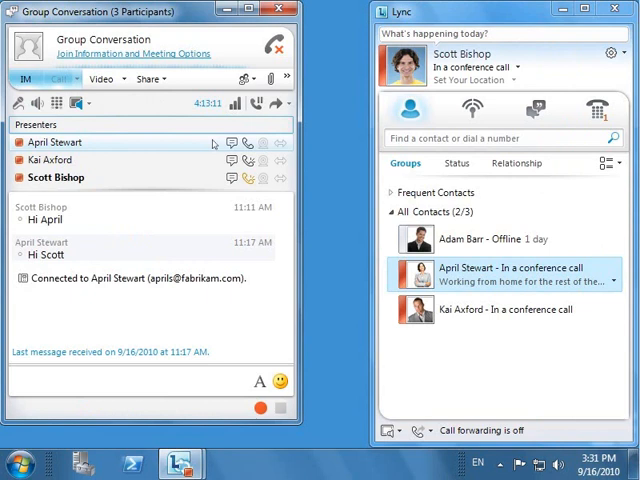
Share the Product Demonstration deck, page privately to slide 3, then return to presenter's view.
{"action": "left_click", "coordinate": [148, 78]}
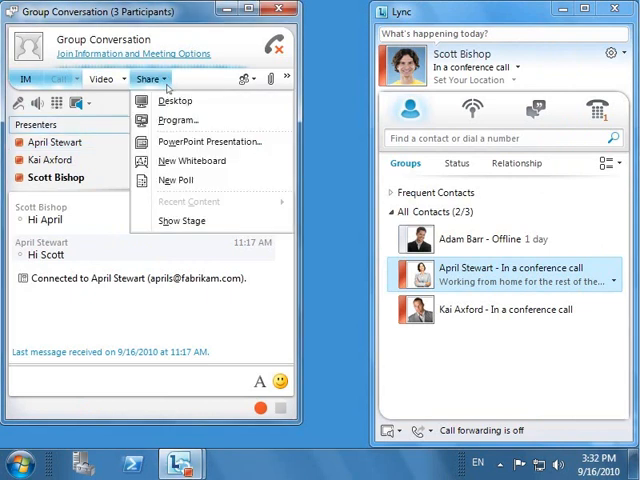
{"action": "mouse_move", "coordinate": [207, 141]}
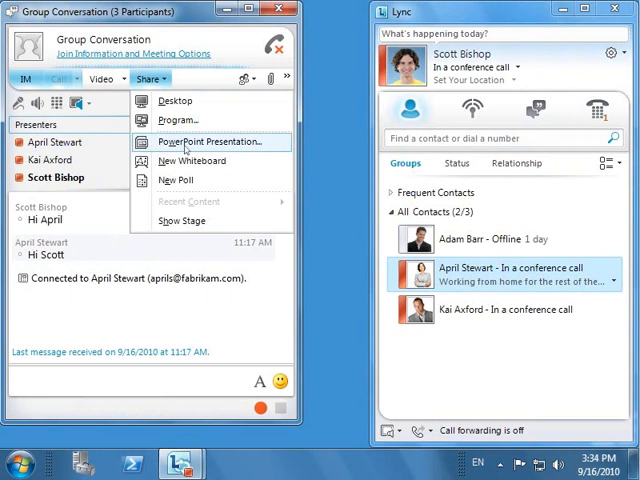
{"action": "left_click", "coordinate": [207, 141]}
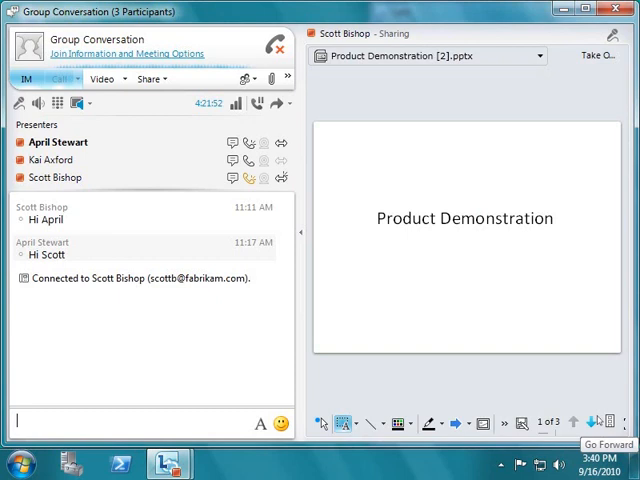
{"action": "left_click", "coordinate": [592, 421]}
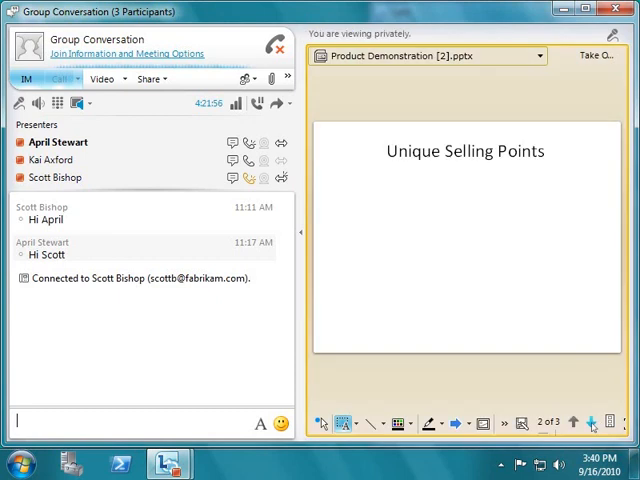
{"action": "left_click", "coordinate": [592, 422]}
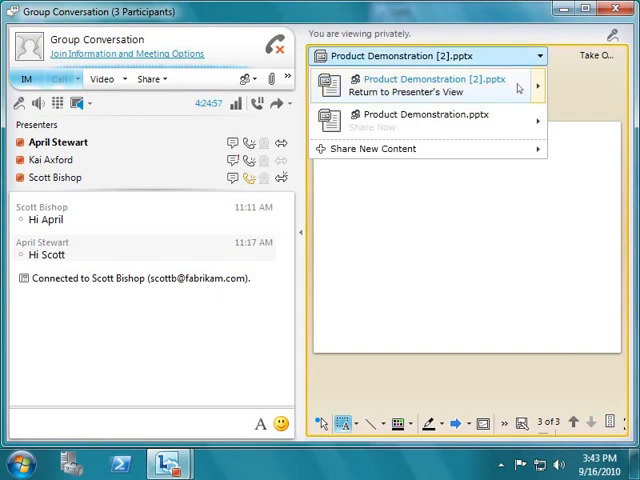
{"action": "left_click", "coordinate": [420, 85]}
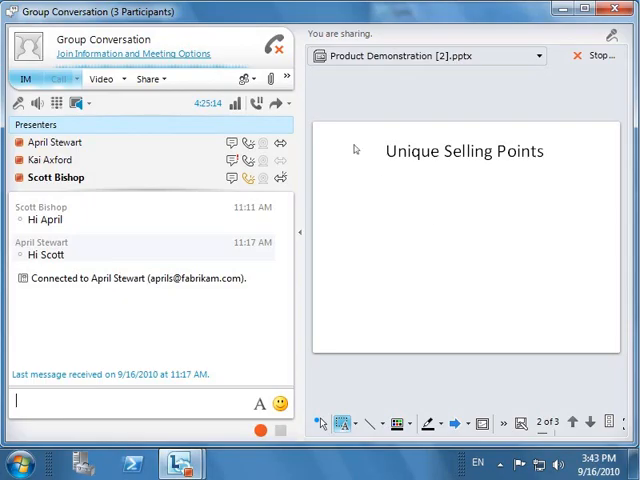
Share a new whiteboard with a sketched cube, then leave the conversation.
{"action": "left_click", "coordinate": [148, 78]}
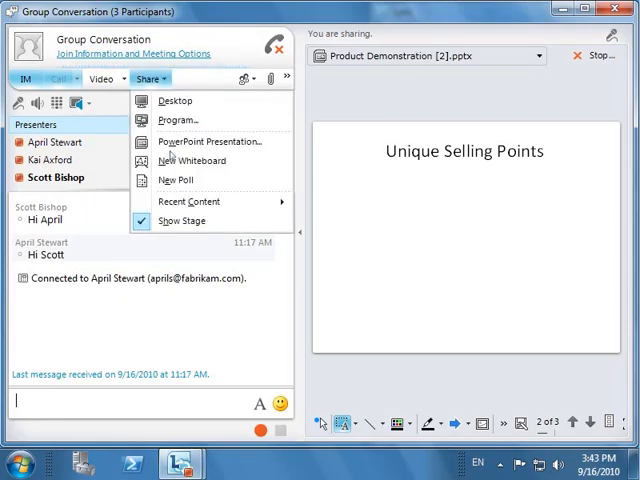
{"action": "left_click", "coordinate": [193, 161]}
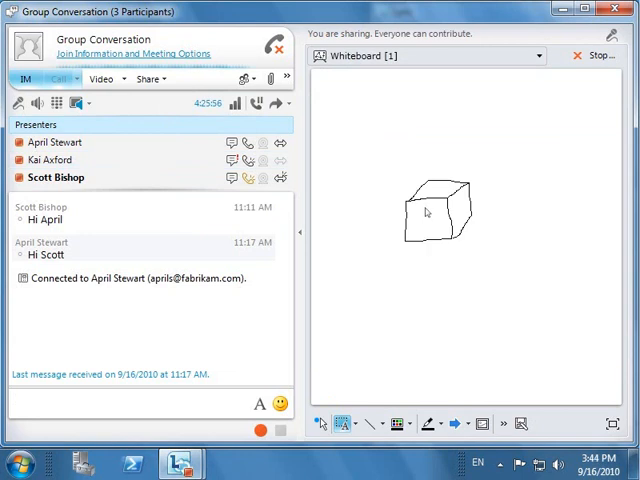
{"action": "mouse_move", "coordinate": [541, 54]}
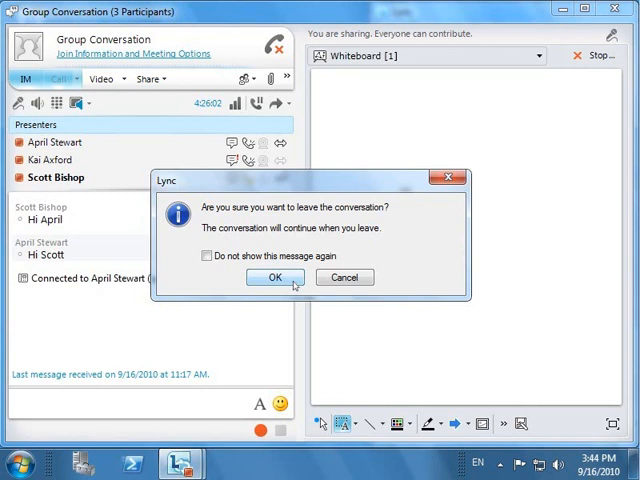
{"action": "left_click", "coordinate": [275, 277]}
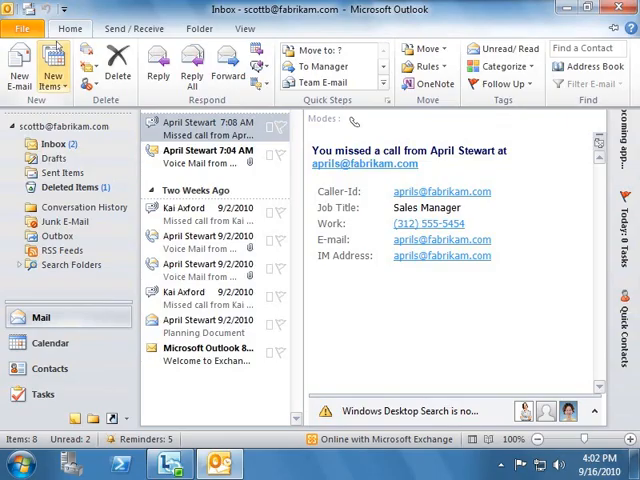
{"action": "left_click", "coordinate": [52, 70]}
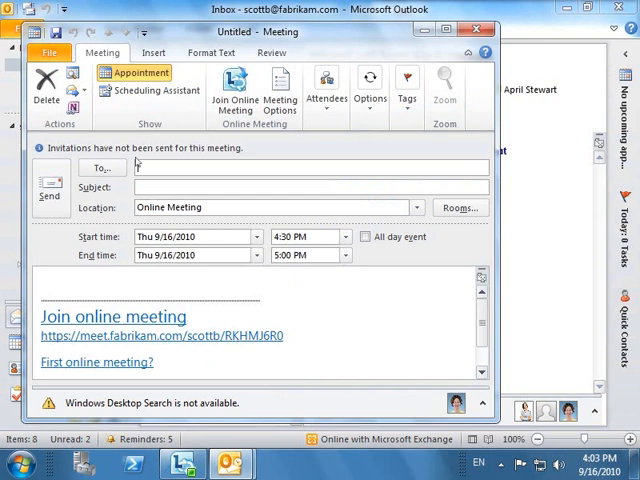
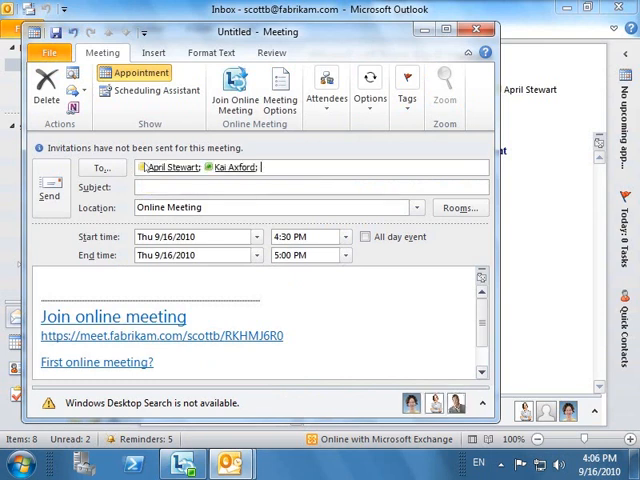
{"action": "type", "text": "john@cont"}
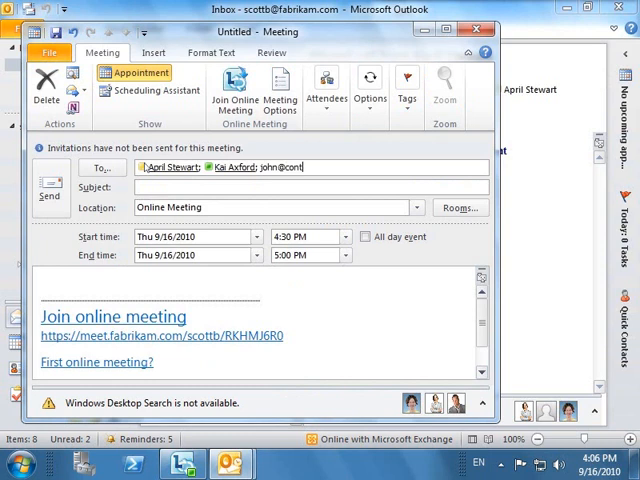
{"action": "type", "text": "oso.com"}
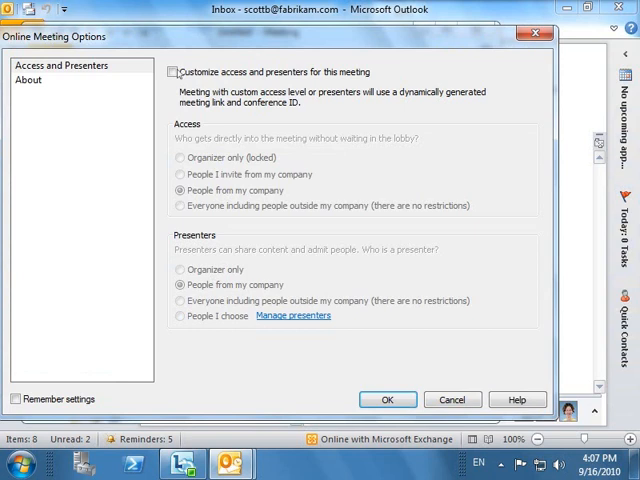
Customize access so only people from my company get in directly.
{"action": "left_click", "coordinate": [172, 71]}
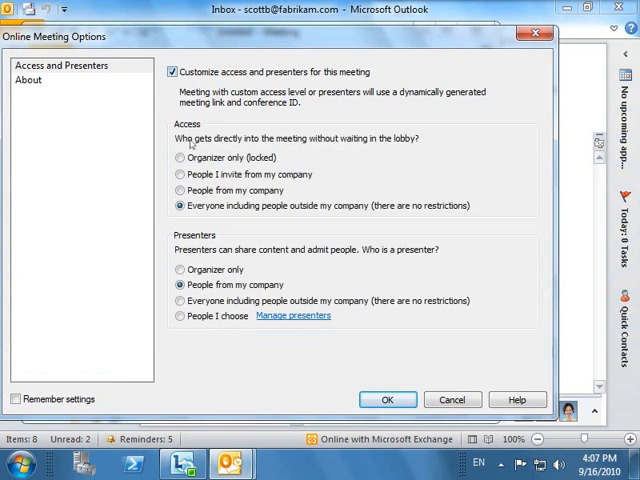
{"action": "left_click", "coordinate": [179, 190]}
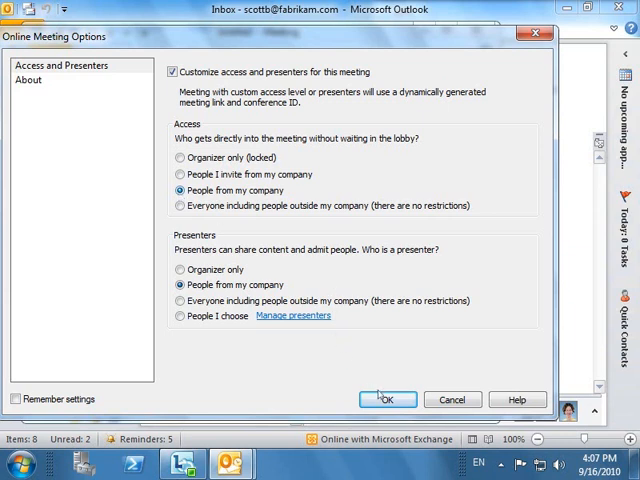
{"action": "left_click", "coordinate": [388, 399]}
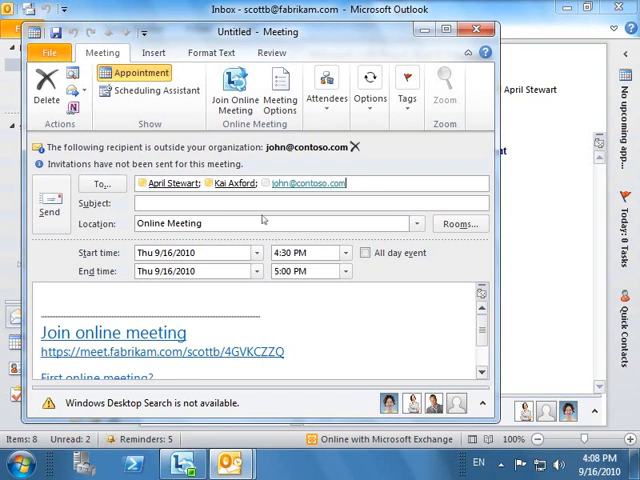
Send the meeting as 'Planning Meeting' and join it online from its reminder.
{"action": "type", "text": "Planning Meeting"}
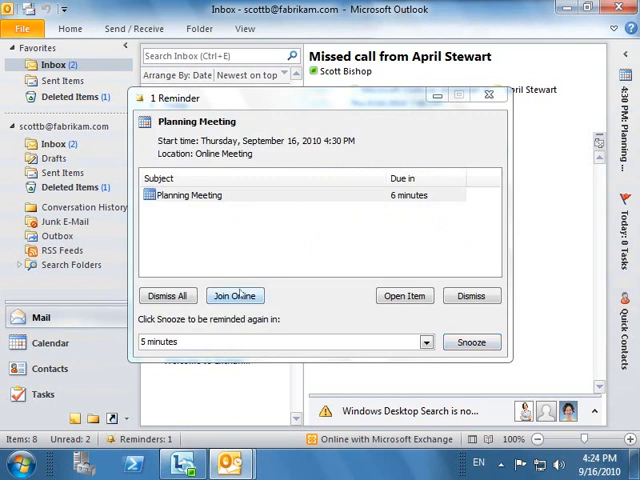
{"action": "left_click", "coordinate": [235, 295]}
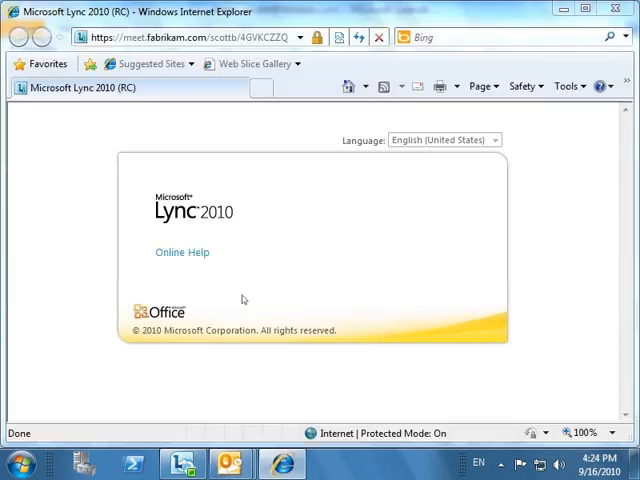